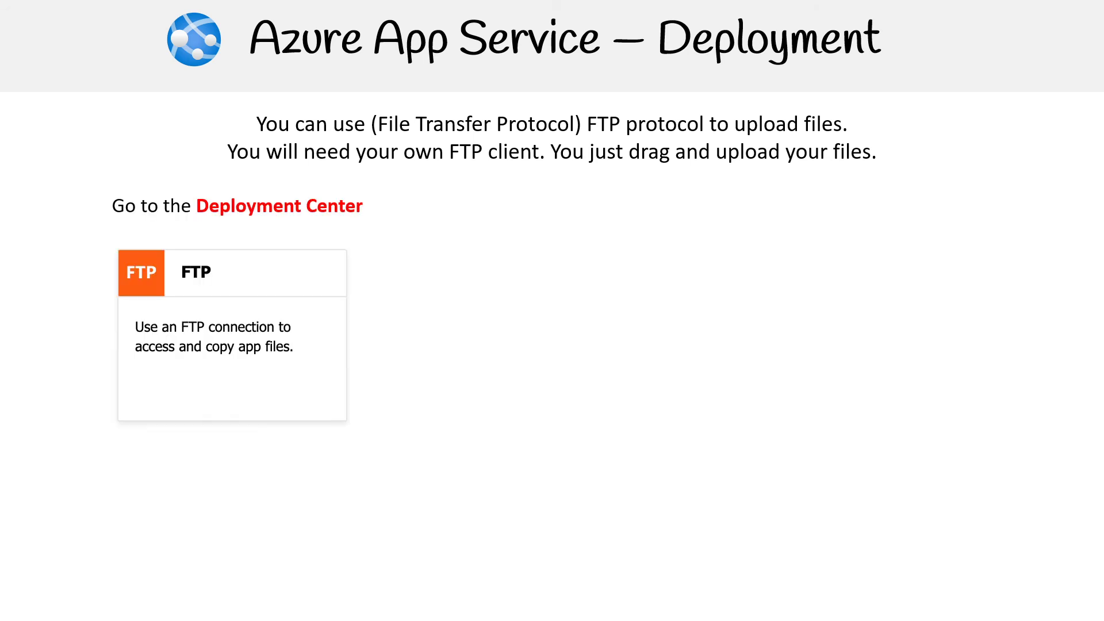
Advance the animation to show the FTP credentials panel with endpoint, username and password, arrowed from the FTP card
{"action": "left_click", "coordinate": [231, 272]}
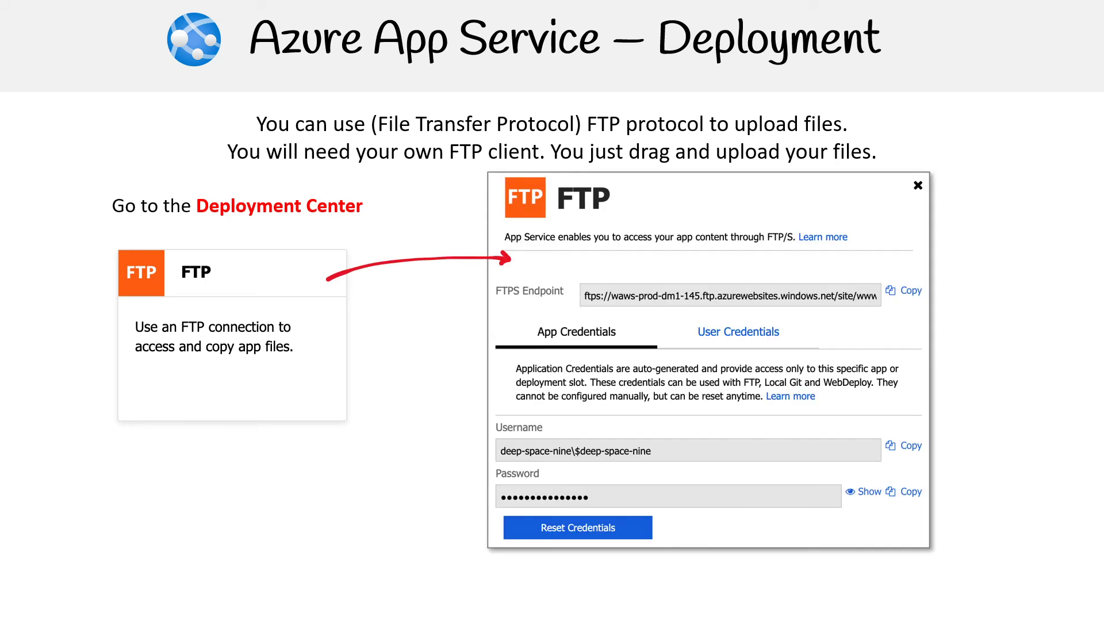